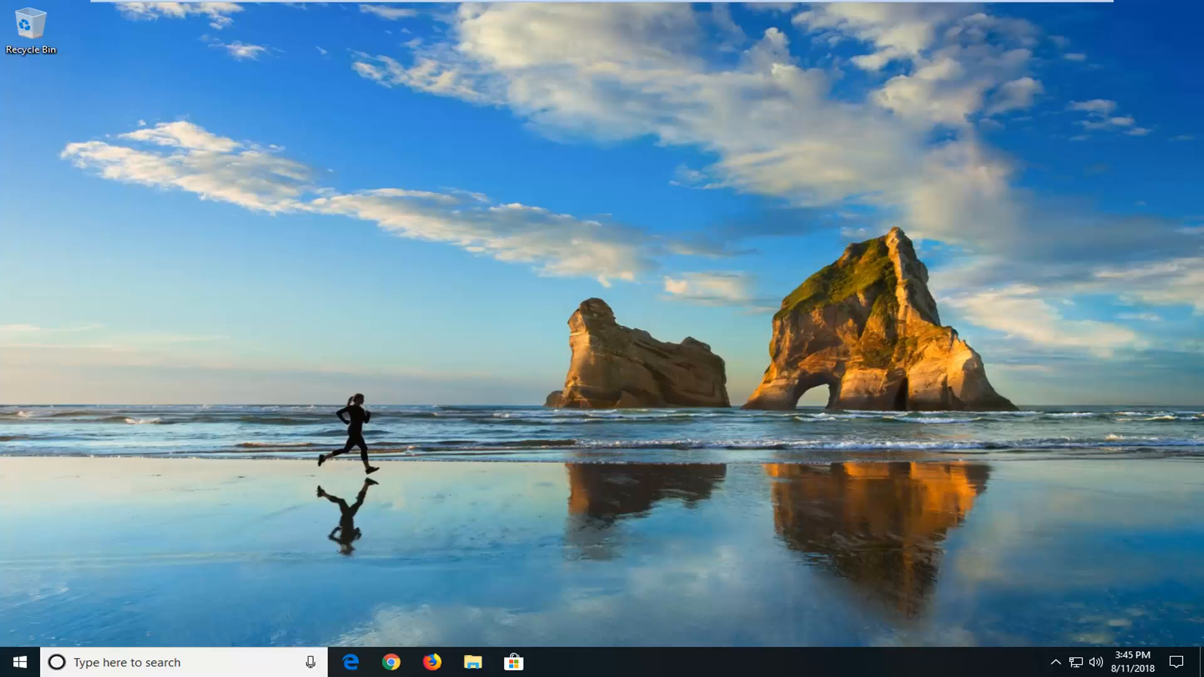
{"action": "mouse_move", "coordinate": [1071, 547]}
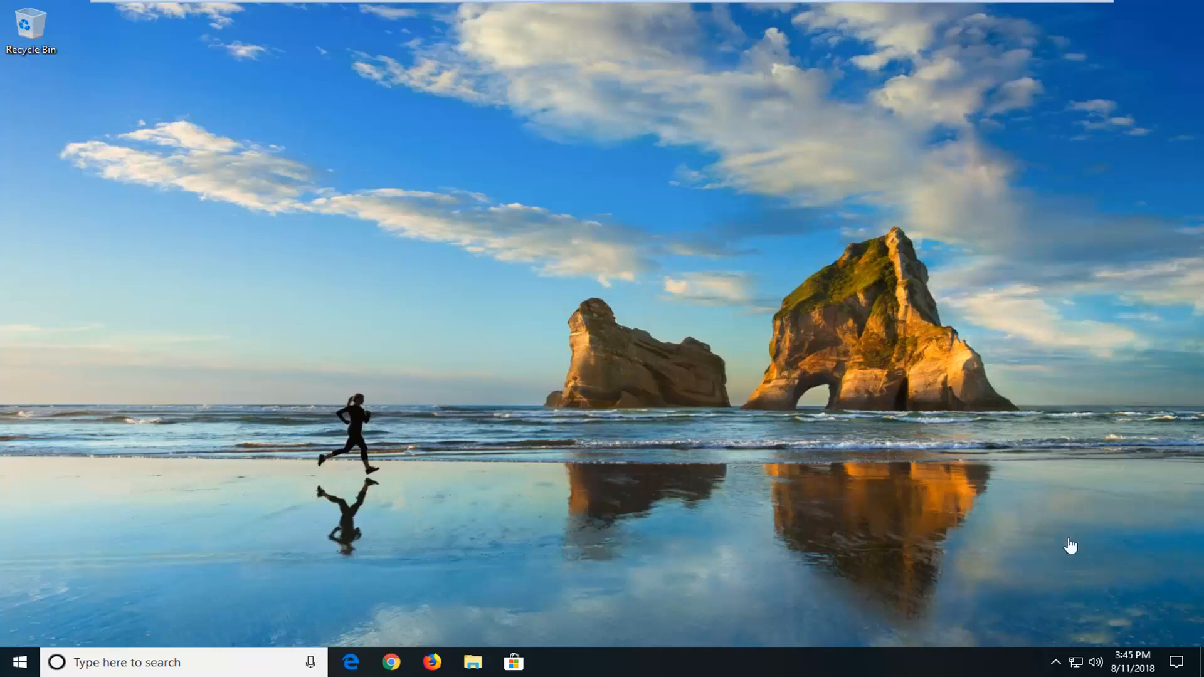
{"action": "mouse_move", "coordinate": [6, 629]}
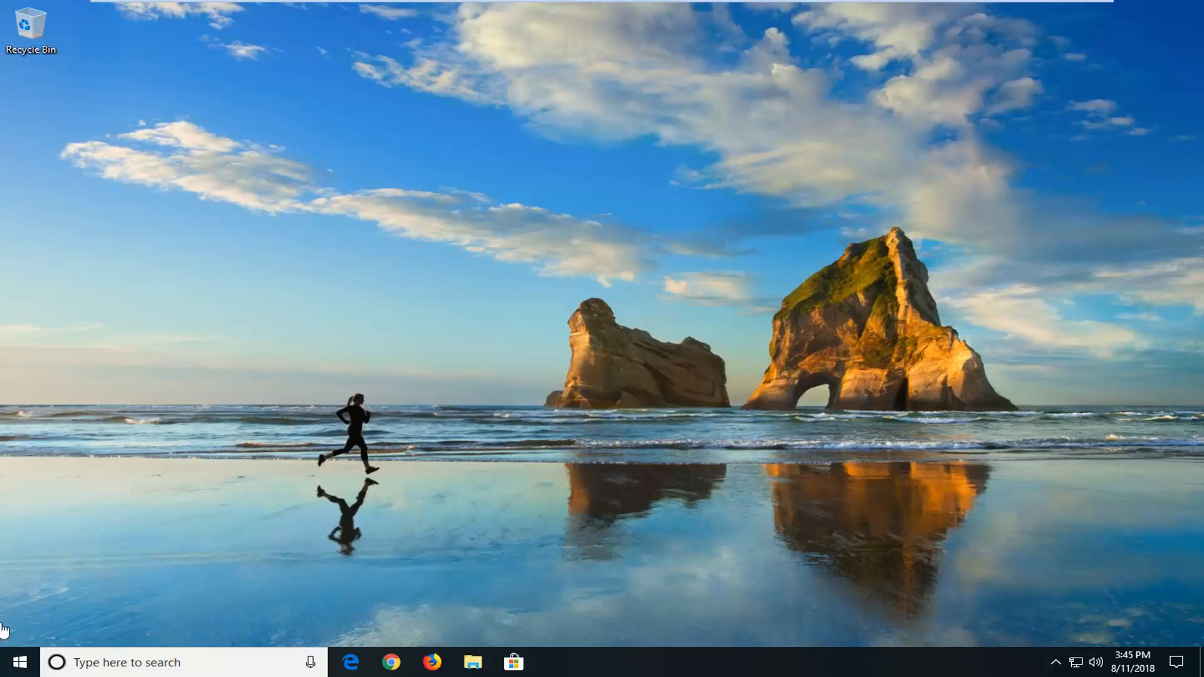
Launch Command Prompt from the Start menu as administrator, approving the UAC prompt.
{"action": "left_click", "coordinate": [15, 662]}
{"action": "type", "text": "cmd"}
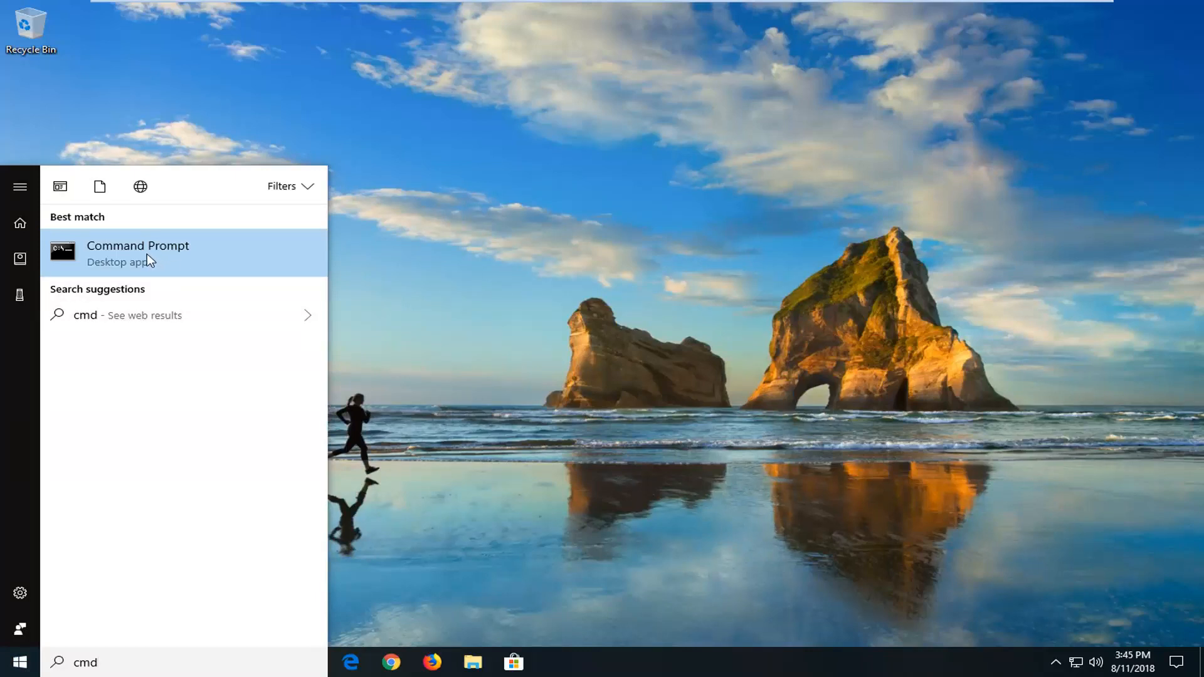
{"action": "right_click", "coordinate": [138, 253]}
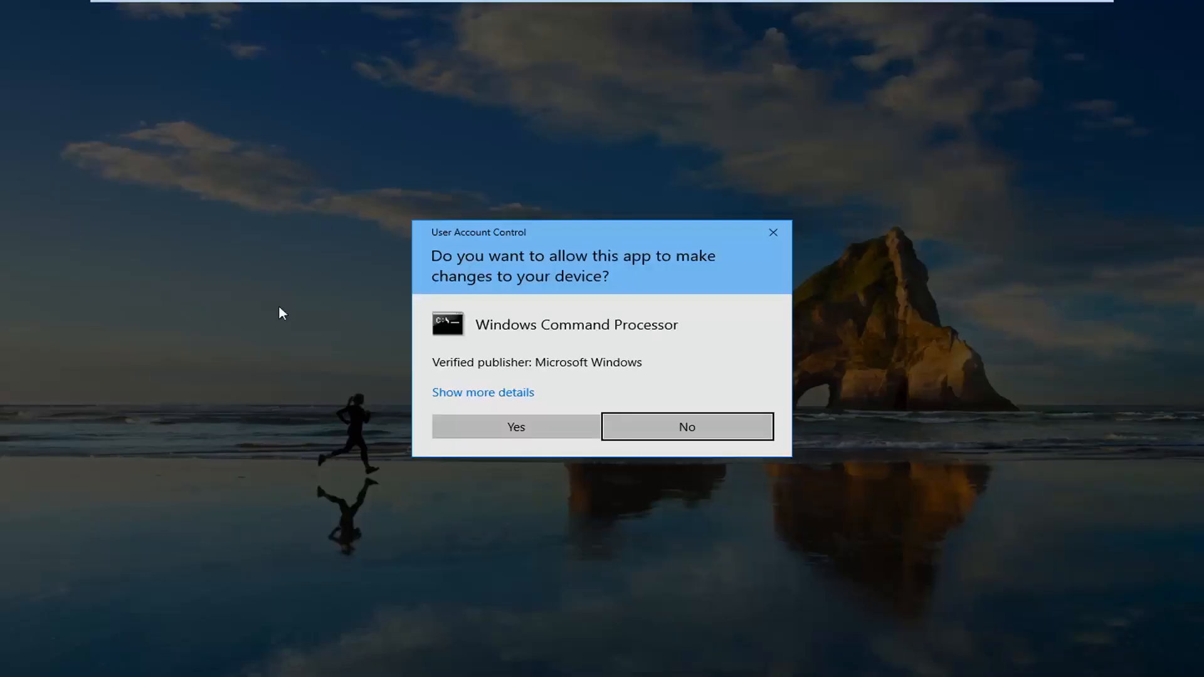
{"action": "mouse_move", "coordinate": [482, 274]}
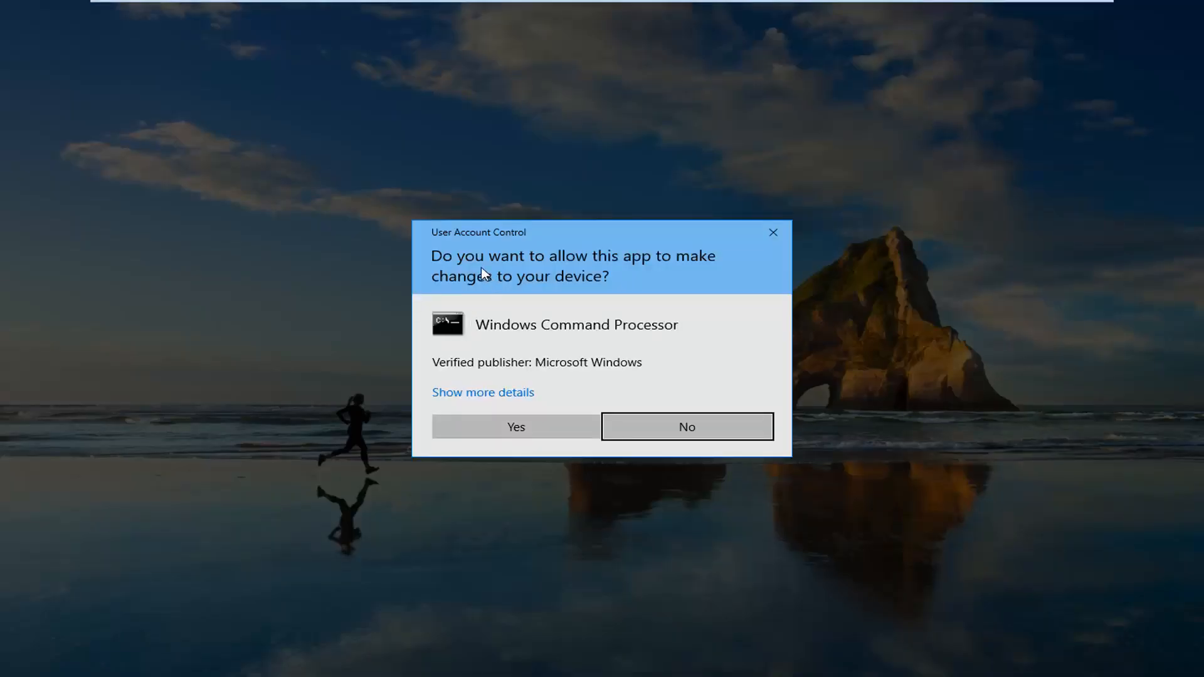
{"action": "left_click", "coordinate": [515, 427]}
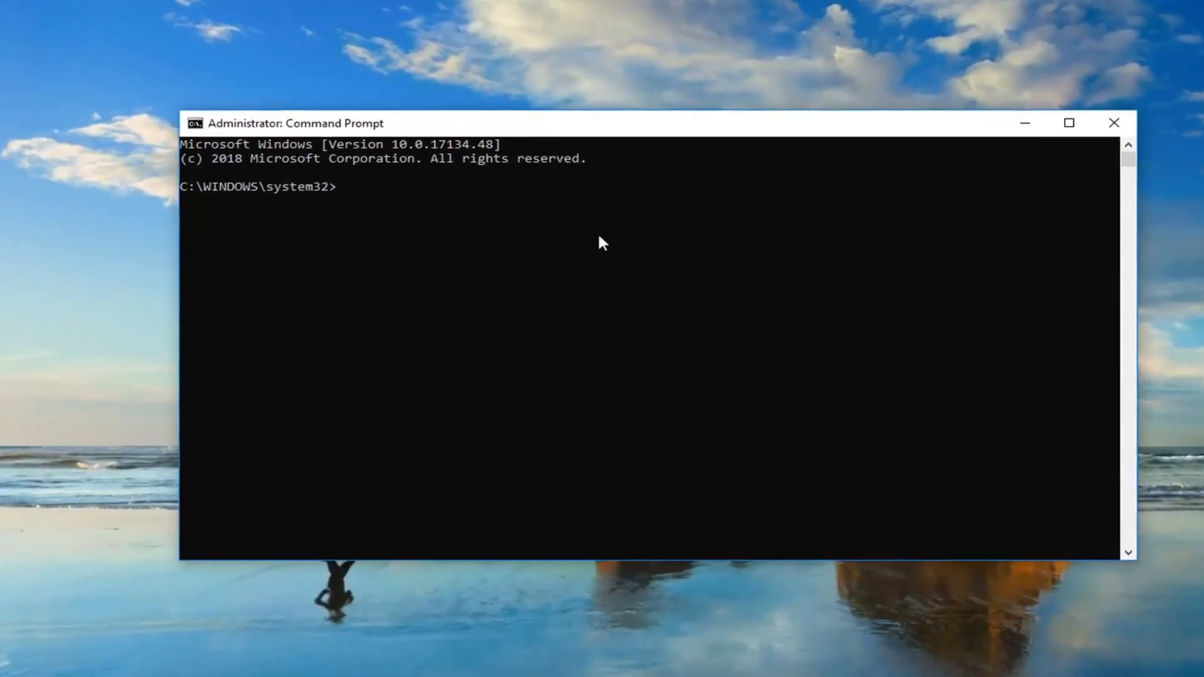
Run bcdedit to list the Windows Boot Manager and Boot Loader entries.
{"action": "type", "text": "b"}
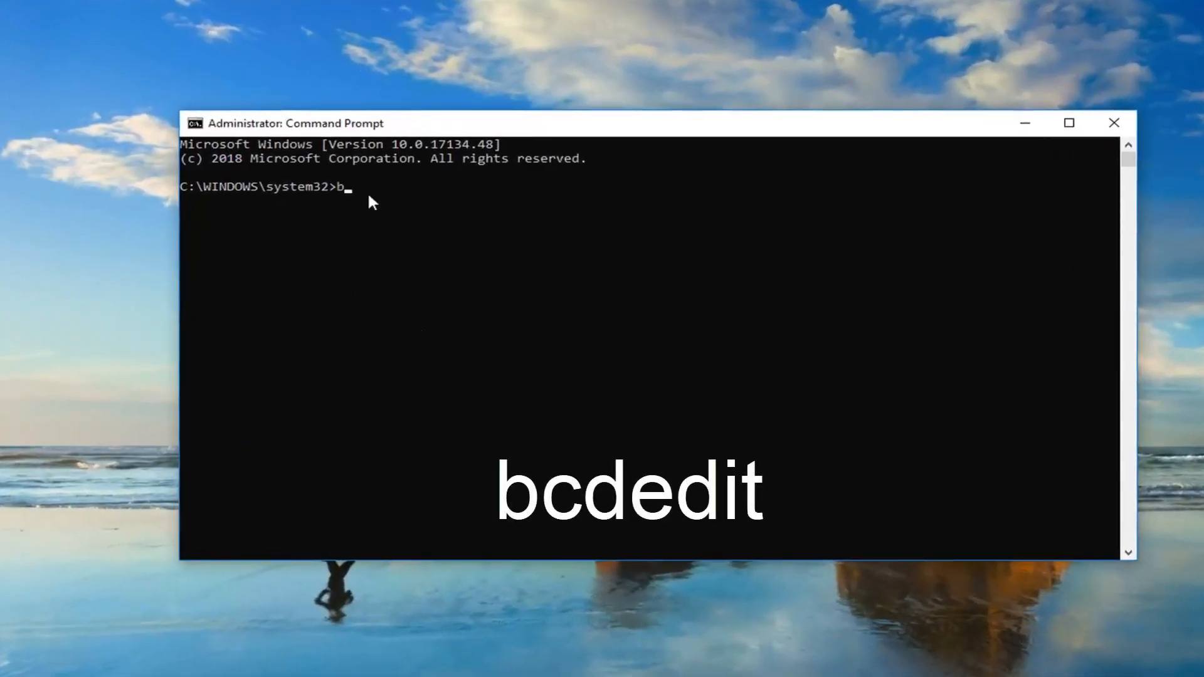
{"action": "type", "text": "cd"}
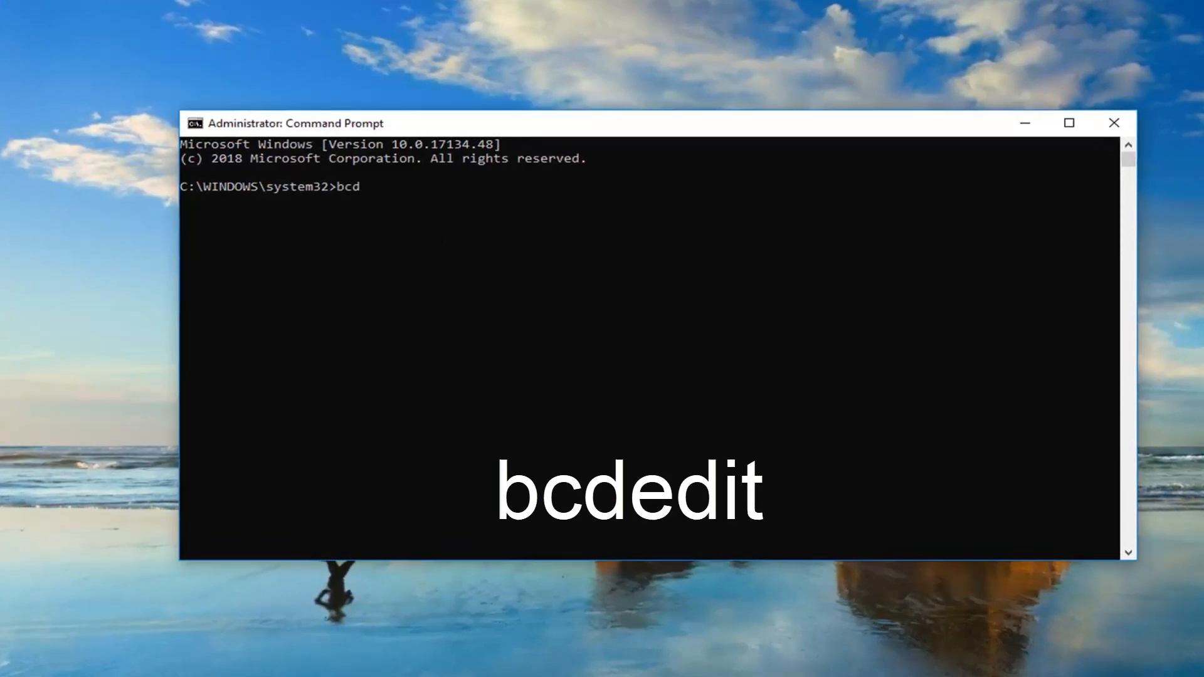
{"action": "type", "text": "ed"}
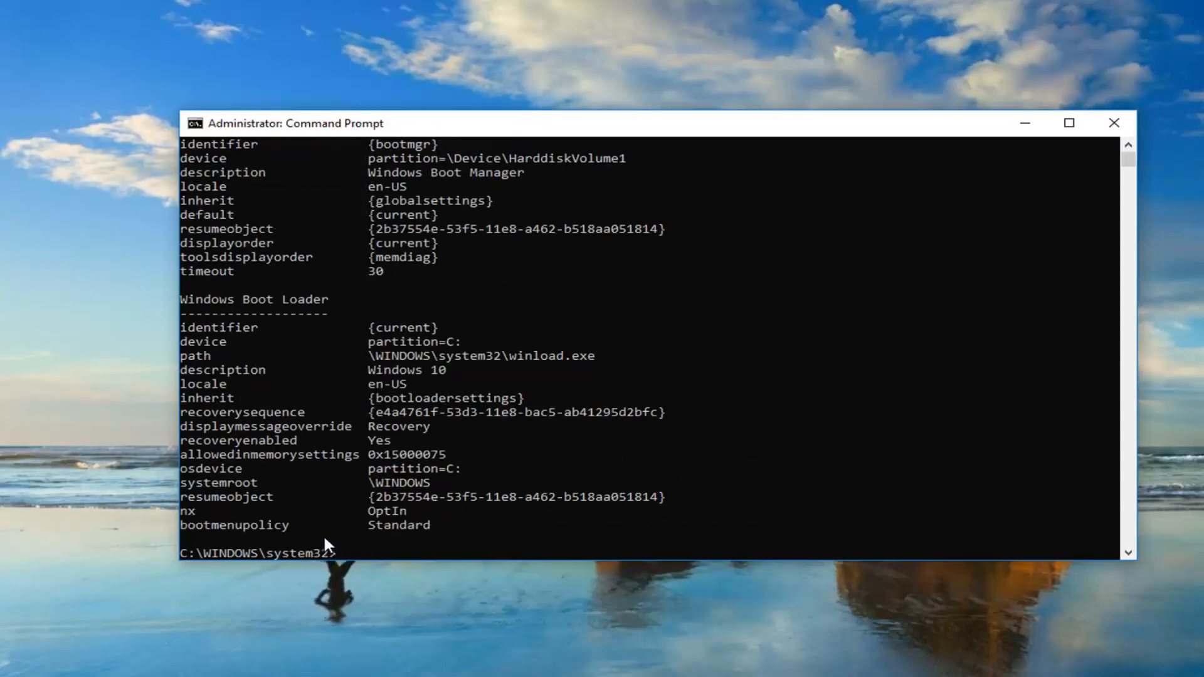
Type 'bcdedit -set' and paste the copied {current} identifier after it.
{"action": "type", "text": "bcdedit"}
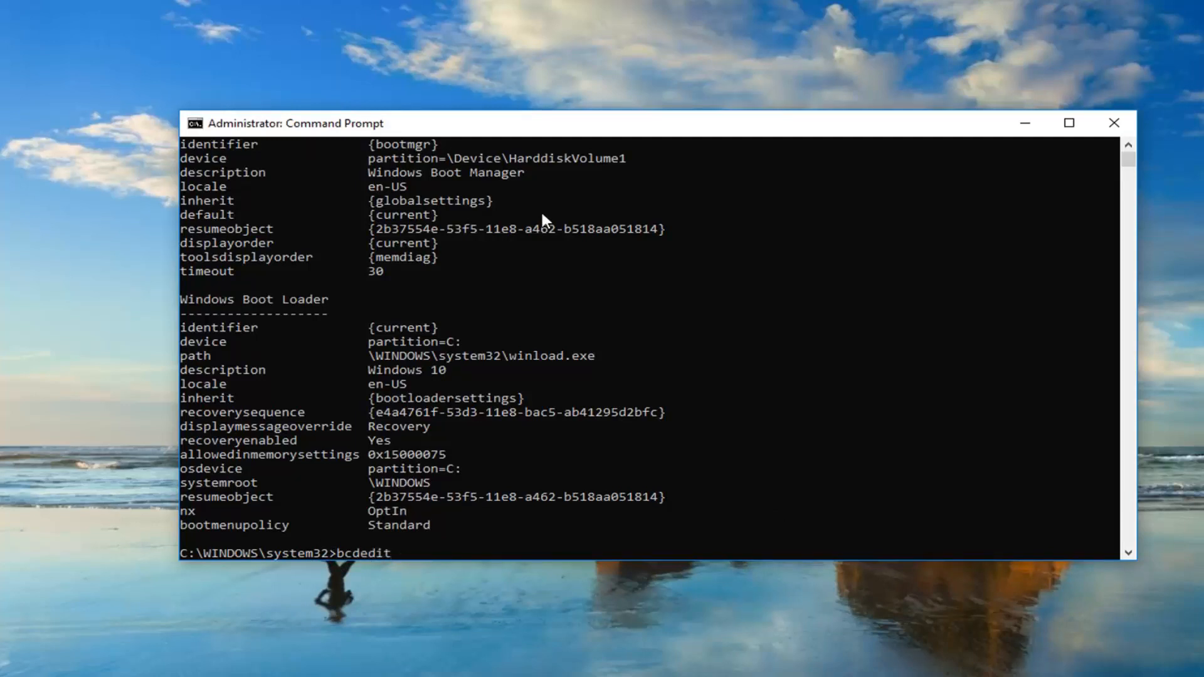
{"action": "type", "text": "-set"}
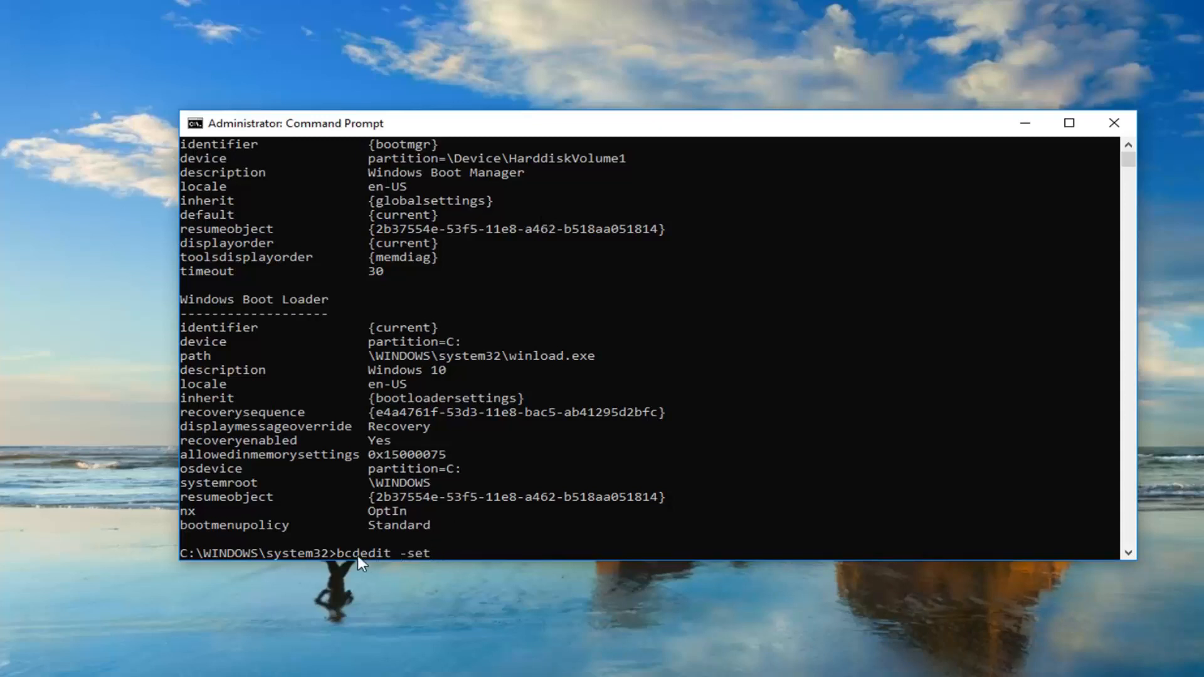
{"action": "mouse_move", "coordinate": [422, 562]}
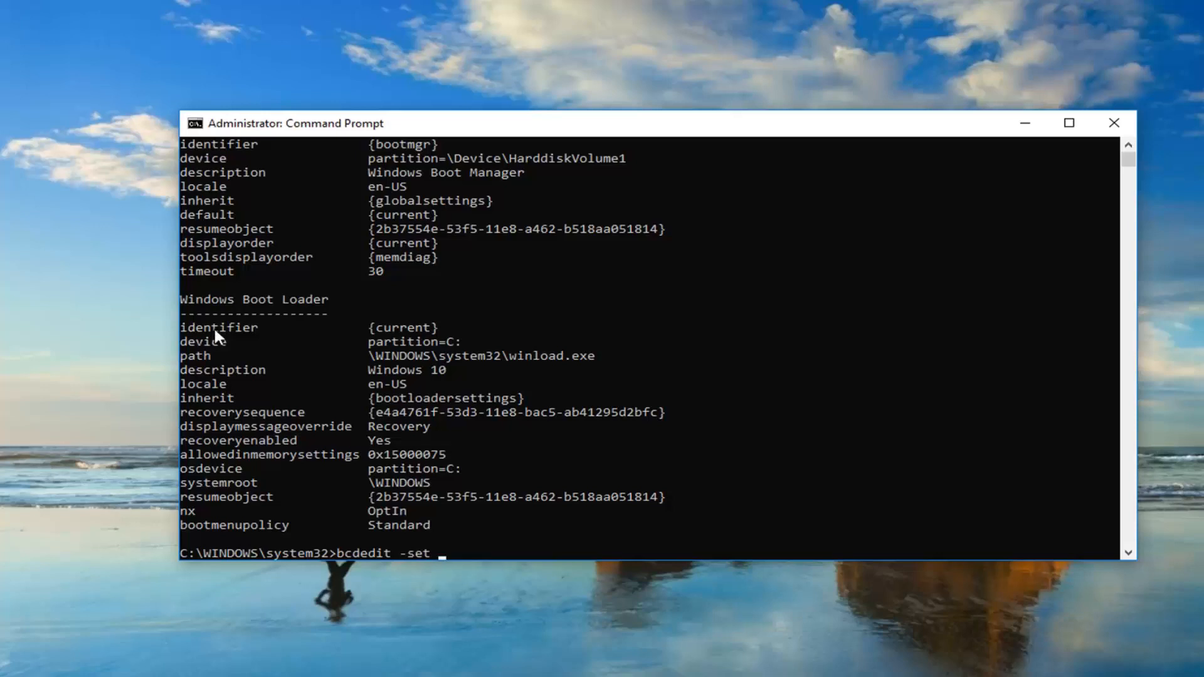
{"action": "mouse_move", "coordinate": [447, 332]}
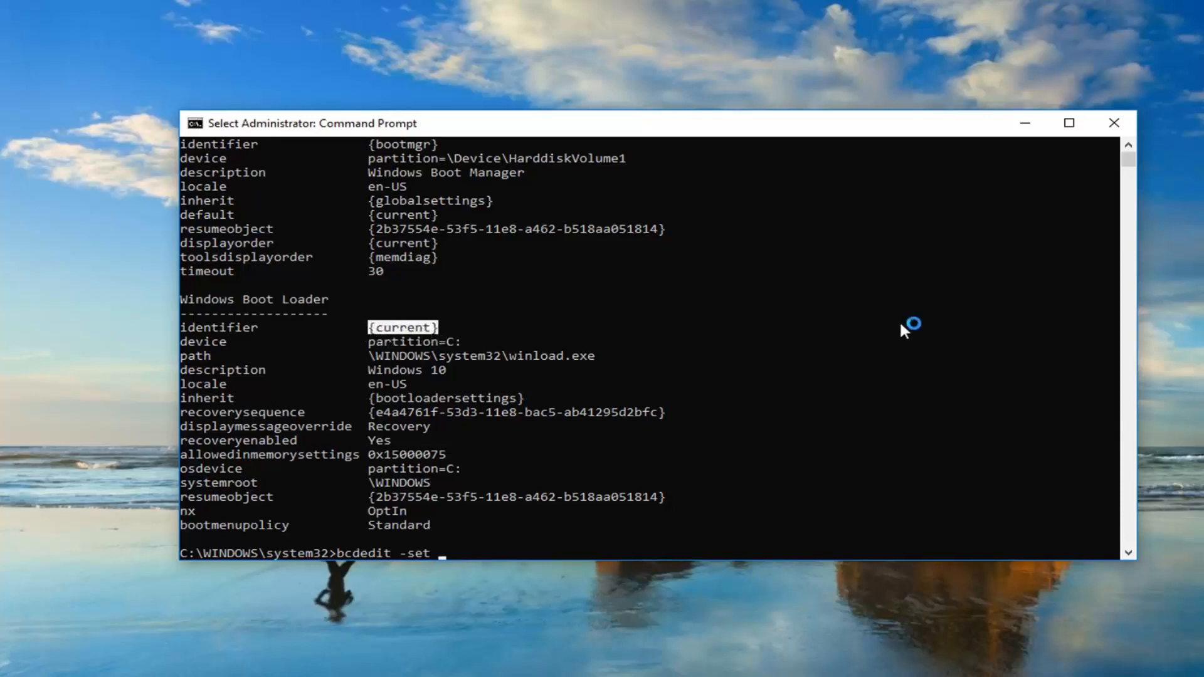
{"action": "mouse_move", "coordinate": [441, 336]}
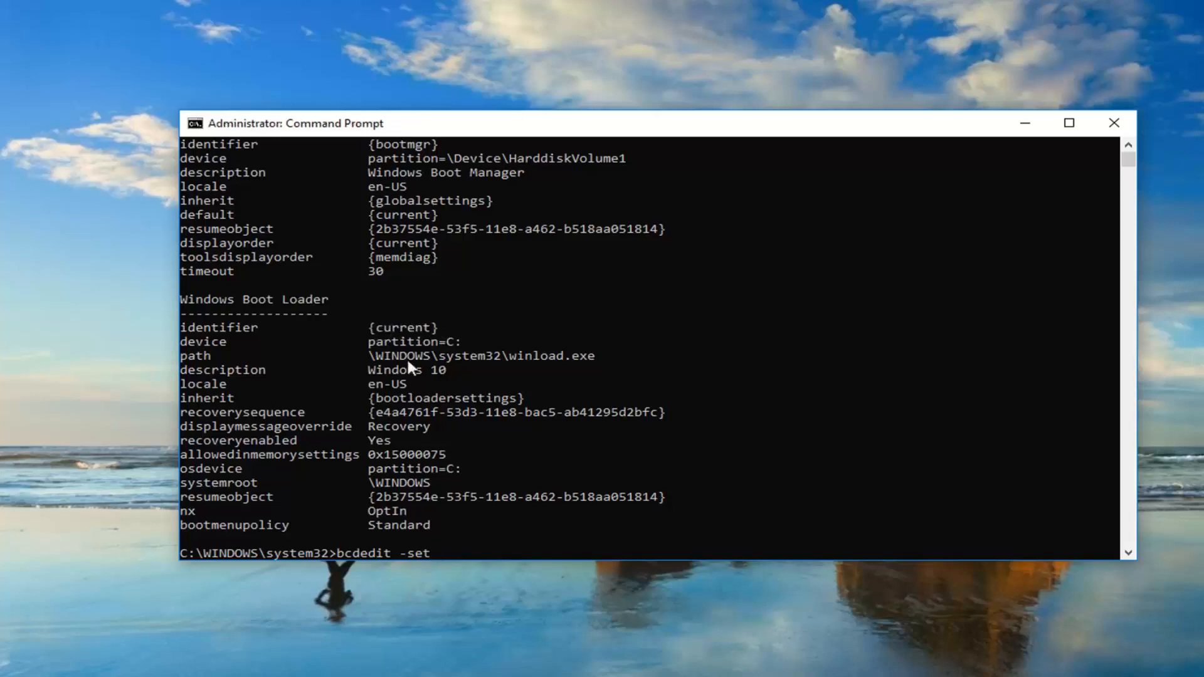
{"action": "mouse_move", "coordinate": [475, 133]}
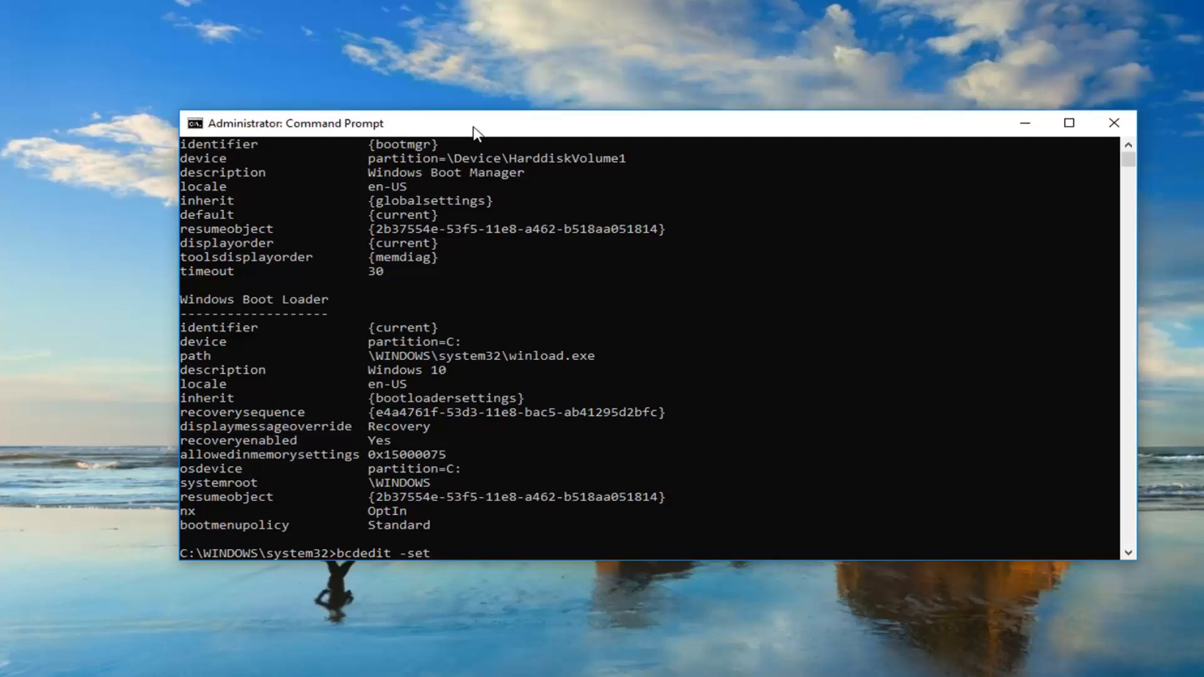
{"action": "mouse_move", "coordinate": [496, 129]}
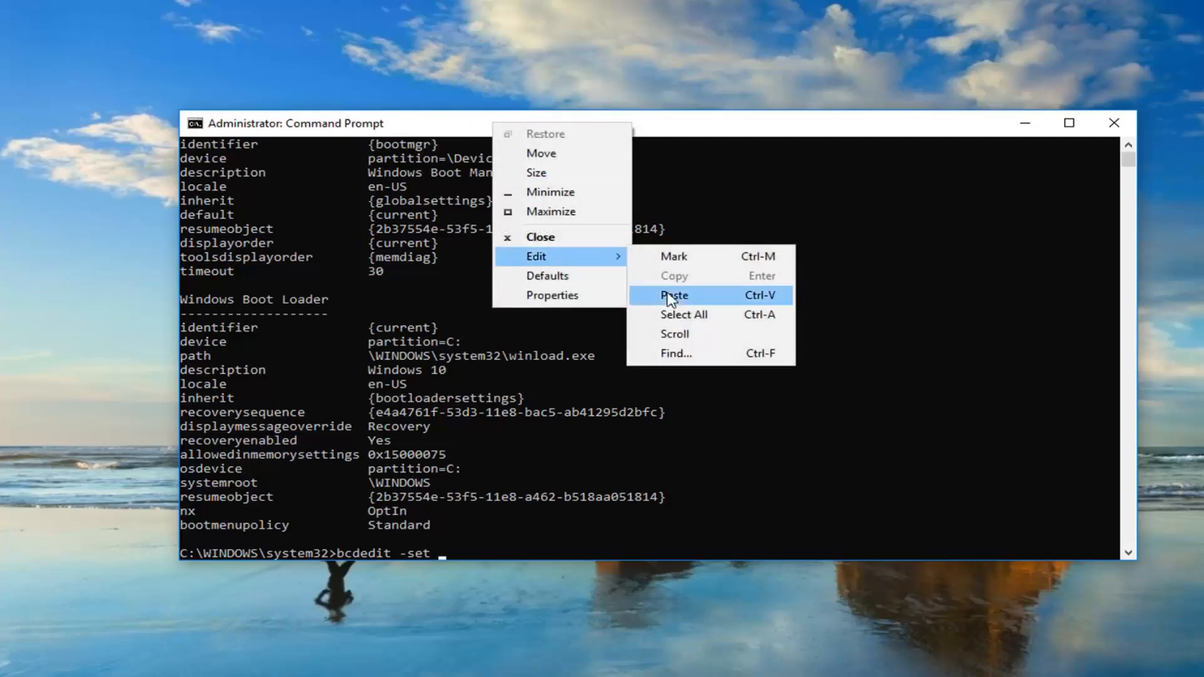
{"action": "left_click", "coordinate": [673, 295]}
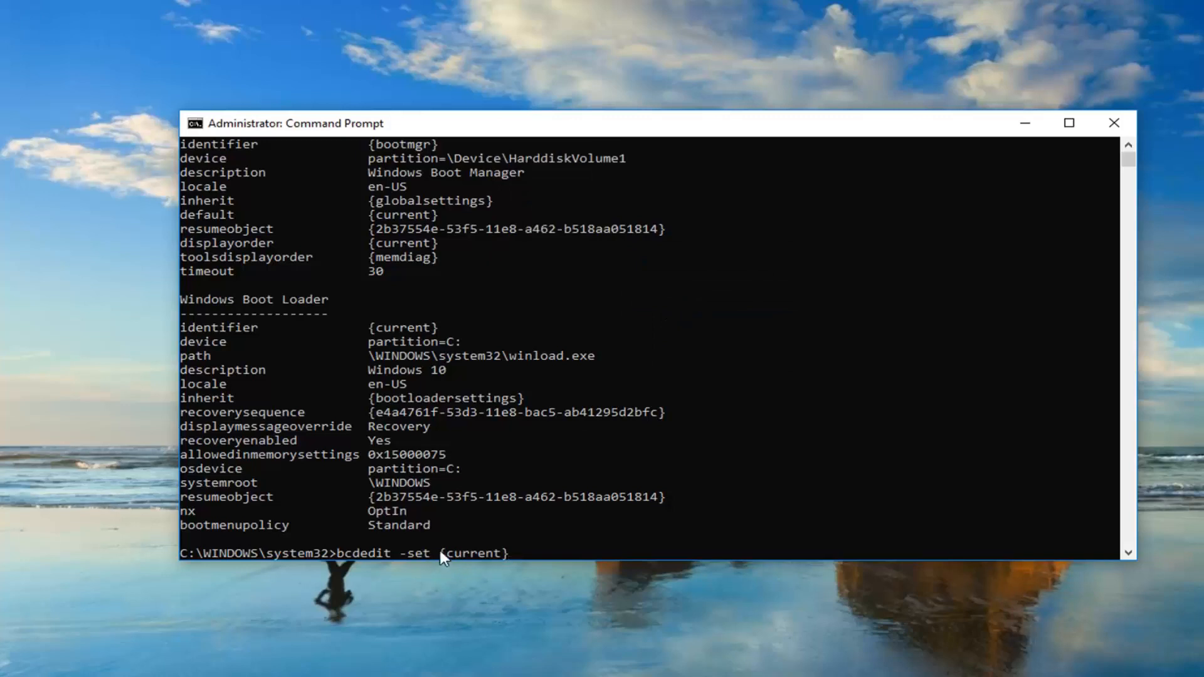
{"action": "mouse_move", "coordinate": [498, 559]}
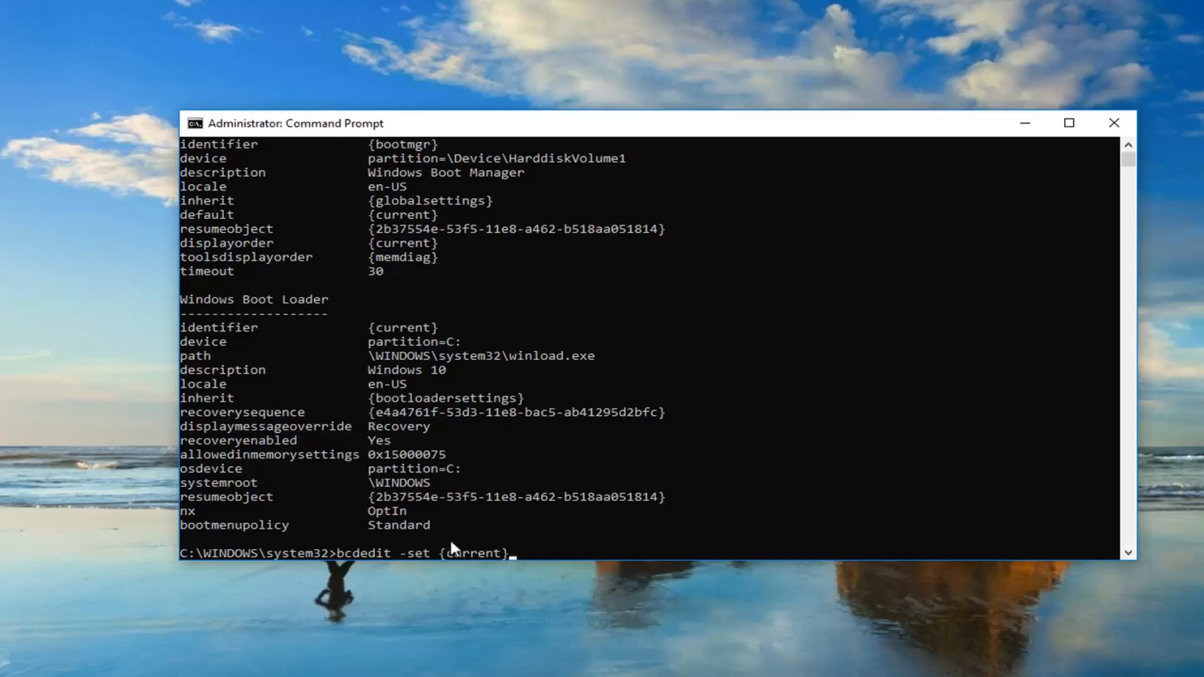
{"action": "mouse_move", "coordinate": [430, 524]}
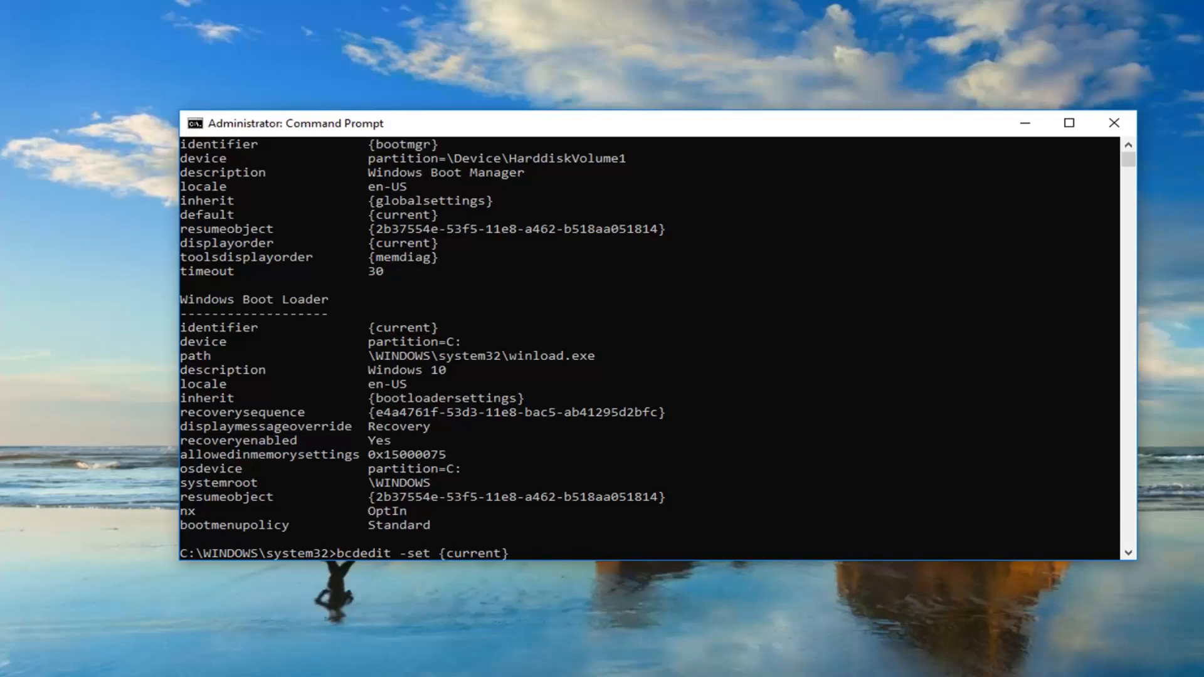
{"action": "mouse_move", "coordinate": [532, 567]}
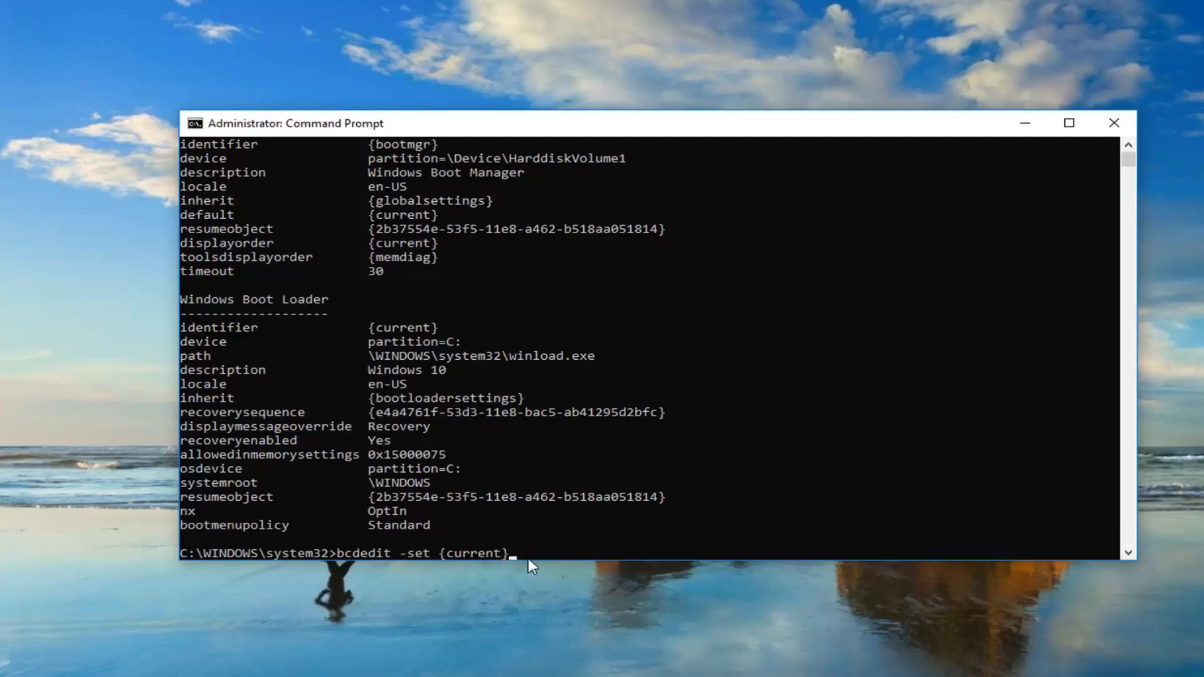
Append 'nointegritychecks 1' to the bcdedit -set {current} command line.
{"action": "type", "text": "n"}
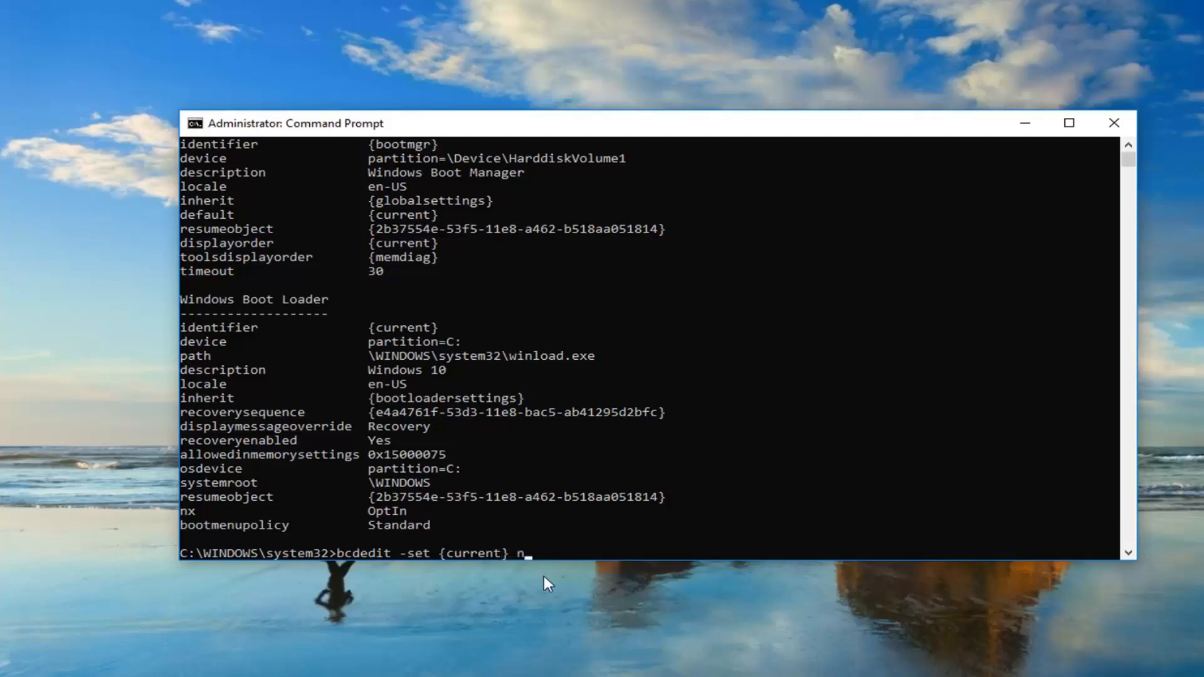
{"action": "type", "text": "ointe"}
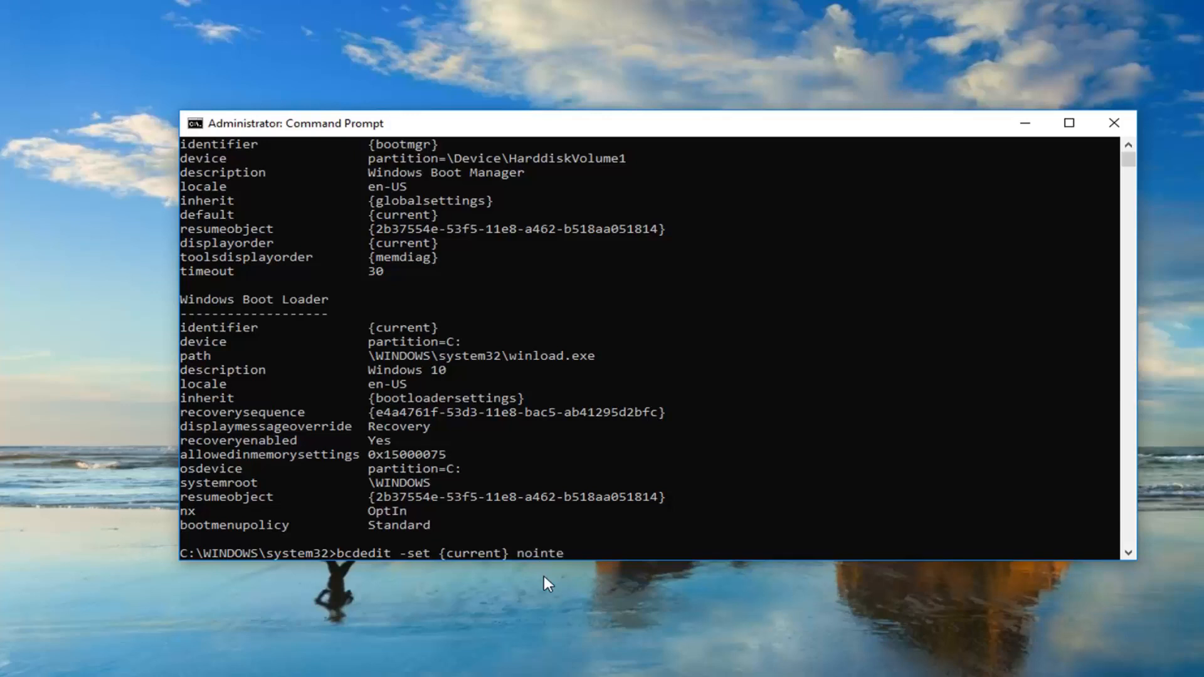
{"action": "type", "text": "grityrch"}
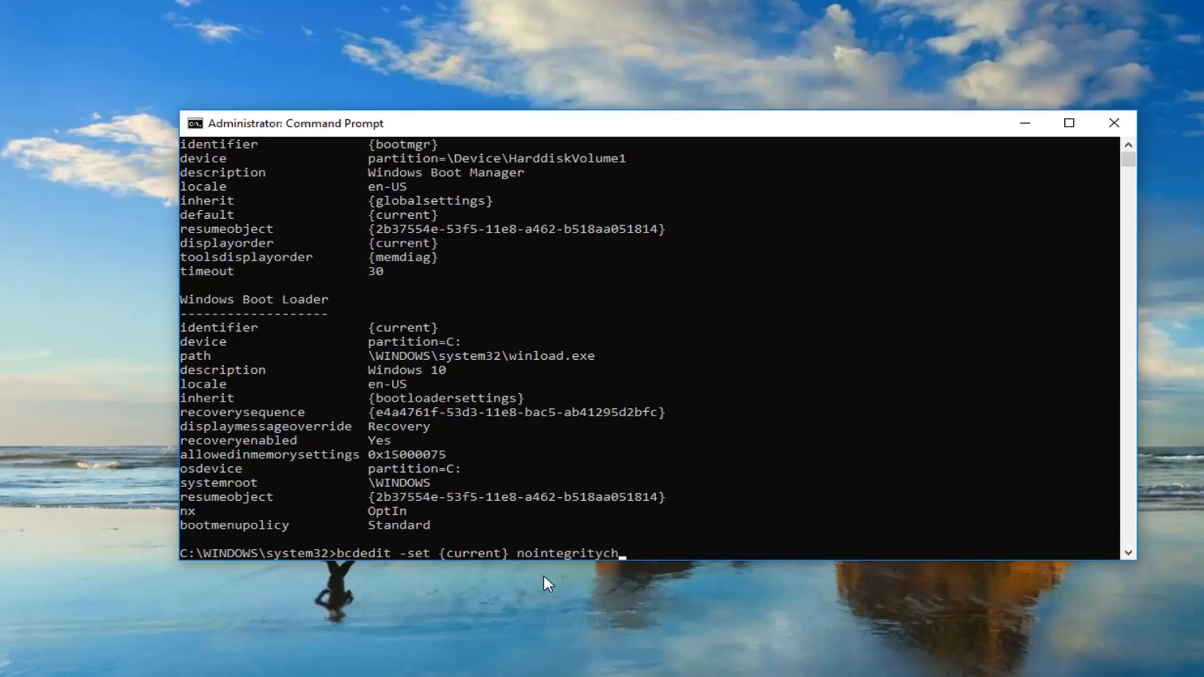
{"action": "type", "text": "ecks"}
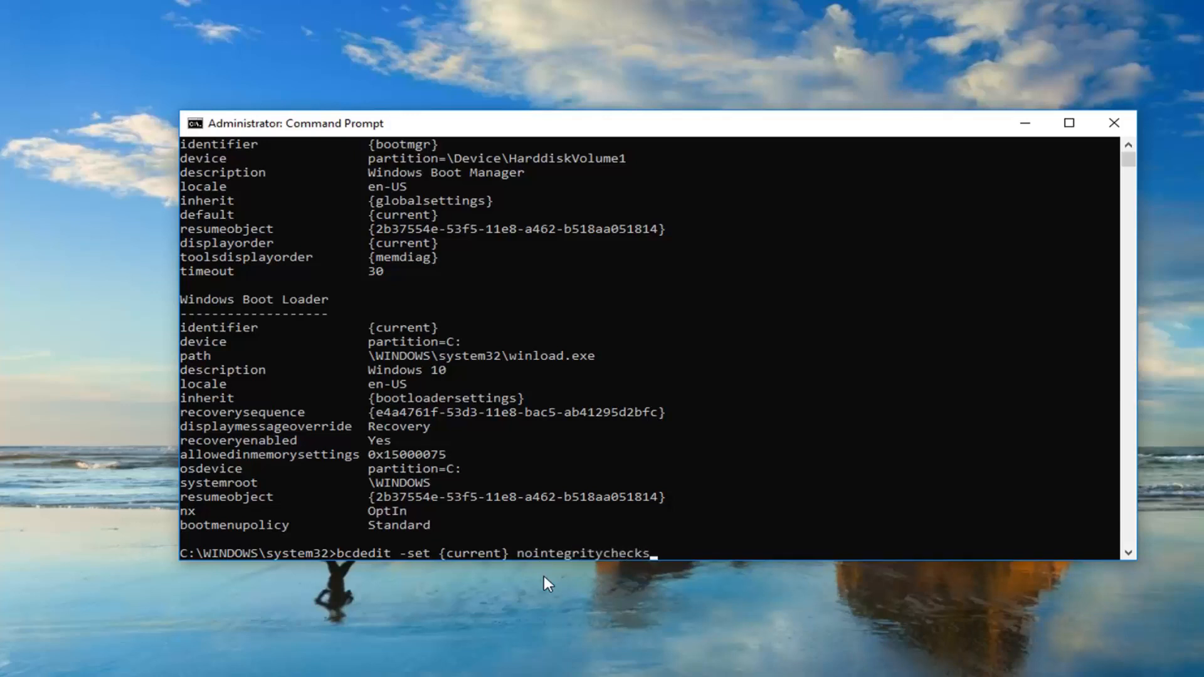
{"action": "mouse_move", "coordinate": [510, 565]}
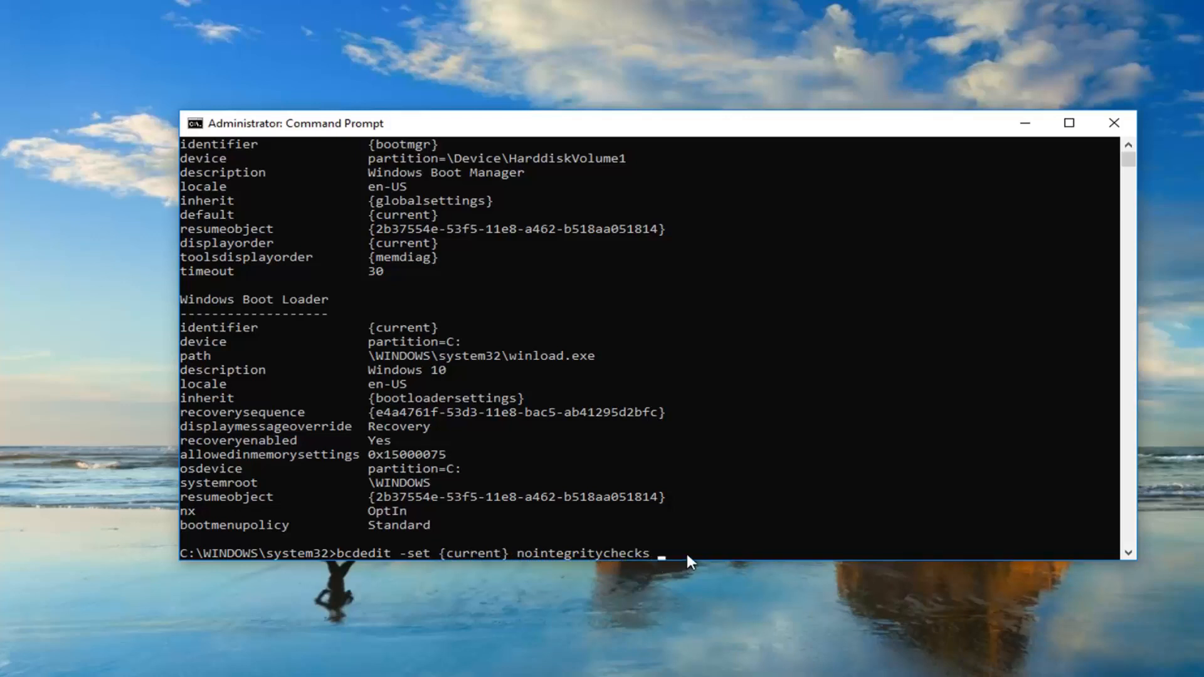
{"action": "type", "text": "1"}
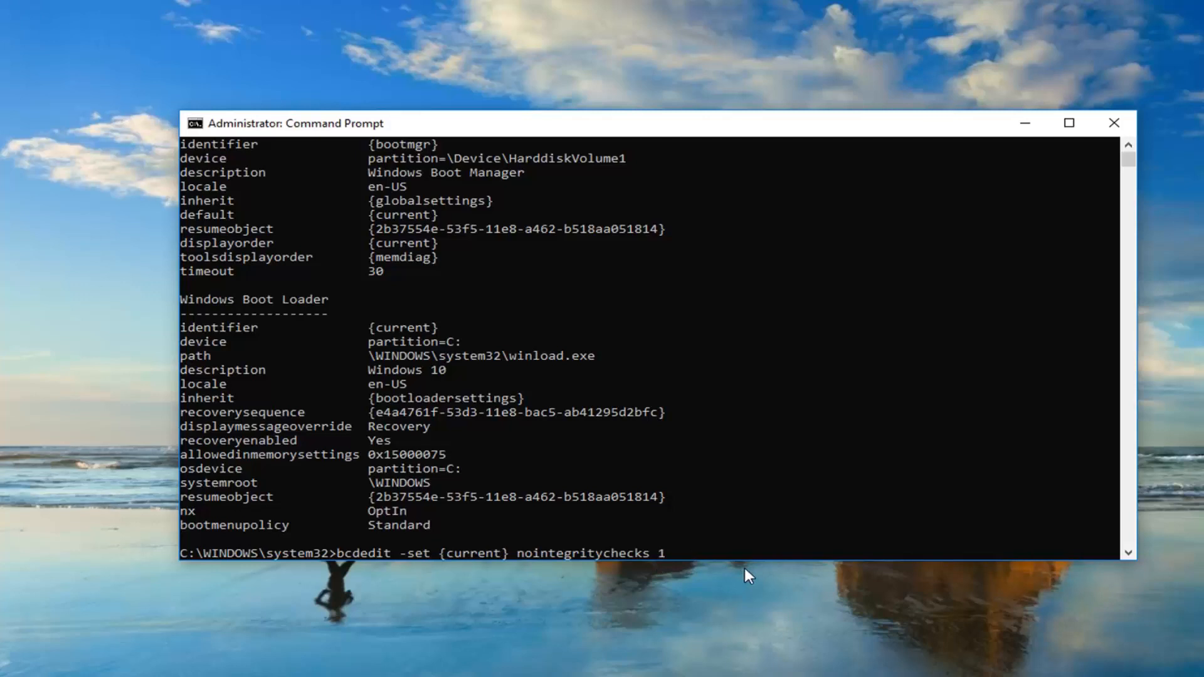